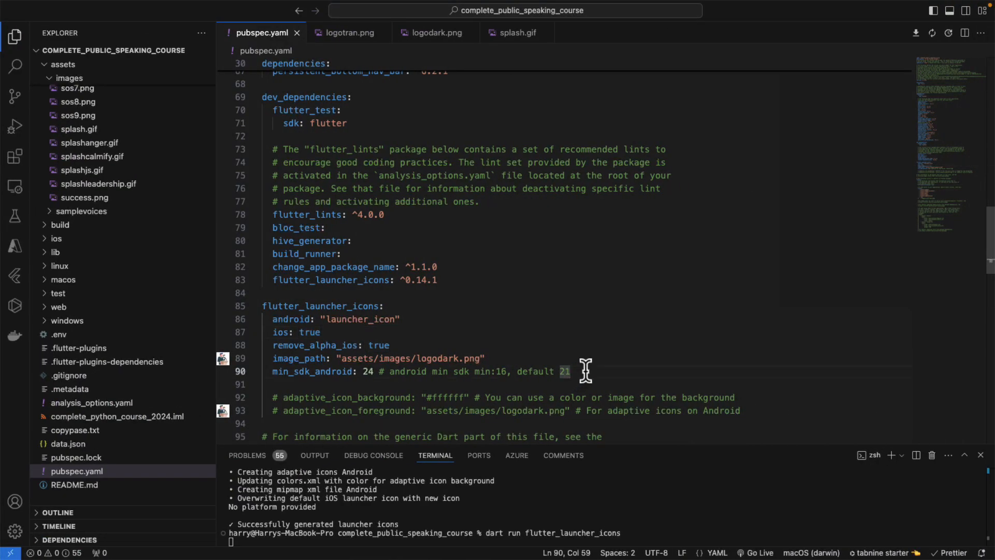
pyautogui.moveTo(321, 305)
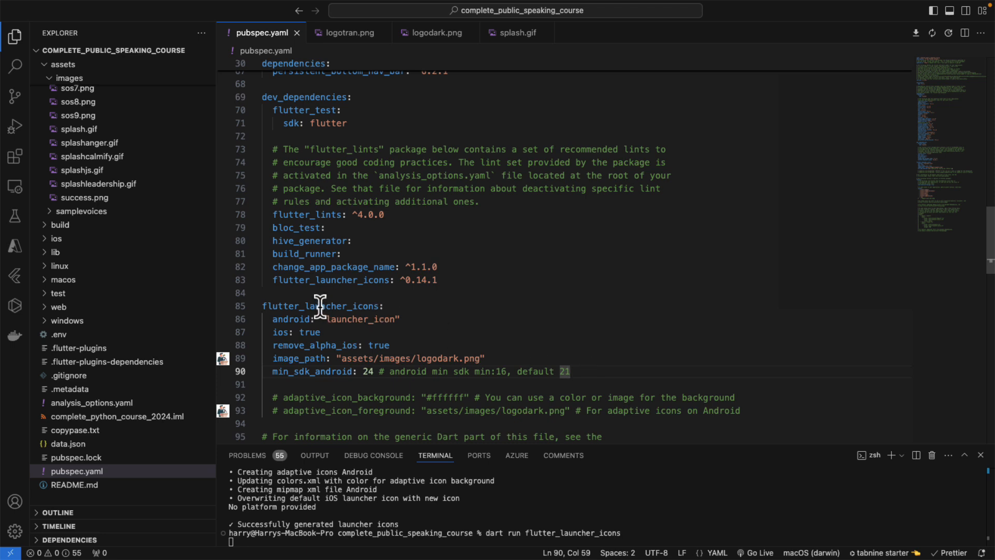
# Review the Google Play rejection email for the misleading icon down to its HI_RES_ICON screenshot attachments
pyautogui.doubleClick(320, 306)
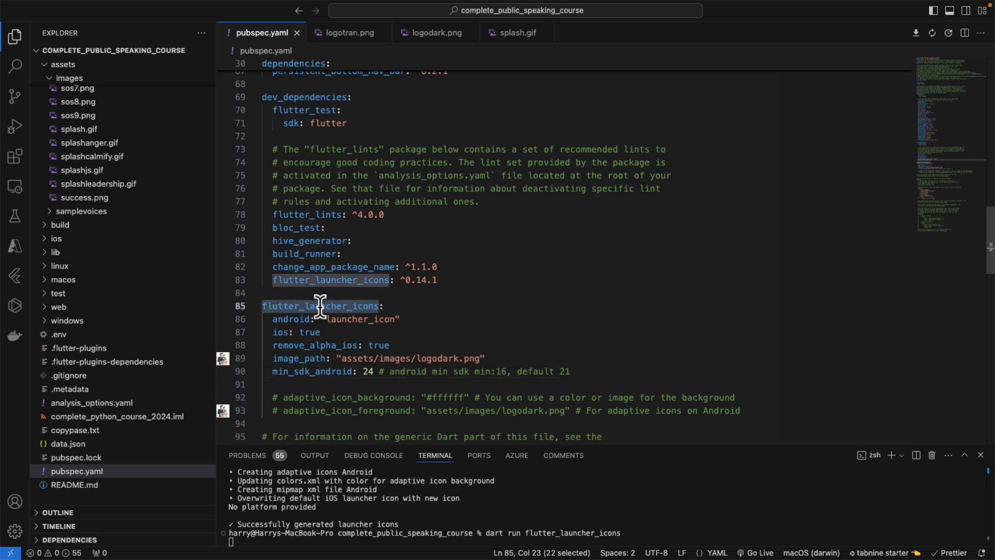
pyautogui.click(387, 305)
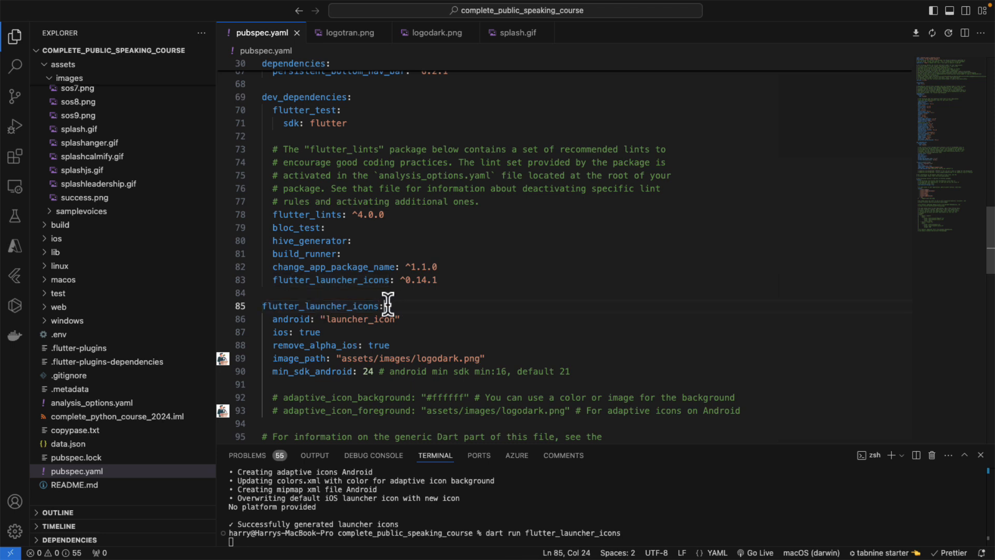
pyautogui.moveTo(413, 306)
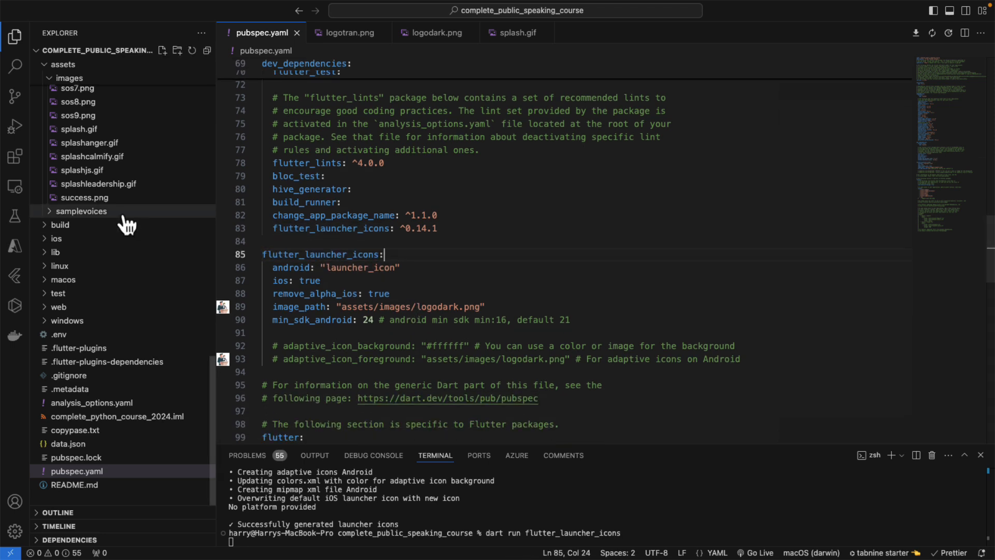
pyautogui.moveTo(487, 282)
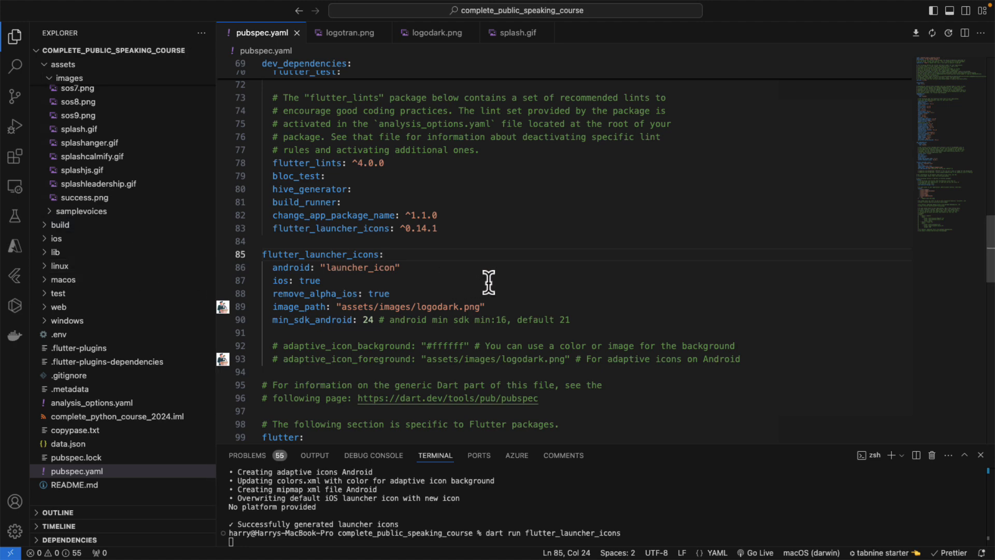
pyautogui.moveTo(507, 288)
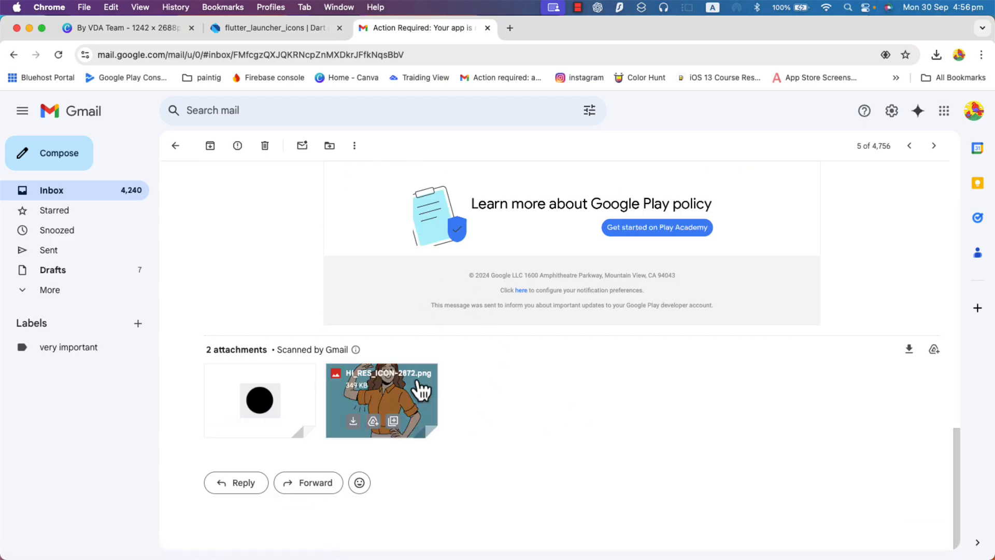
pyautogui.scroll(3)
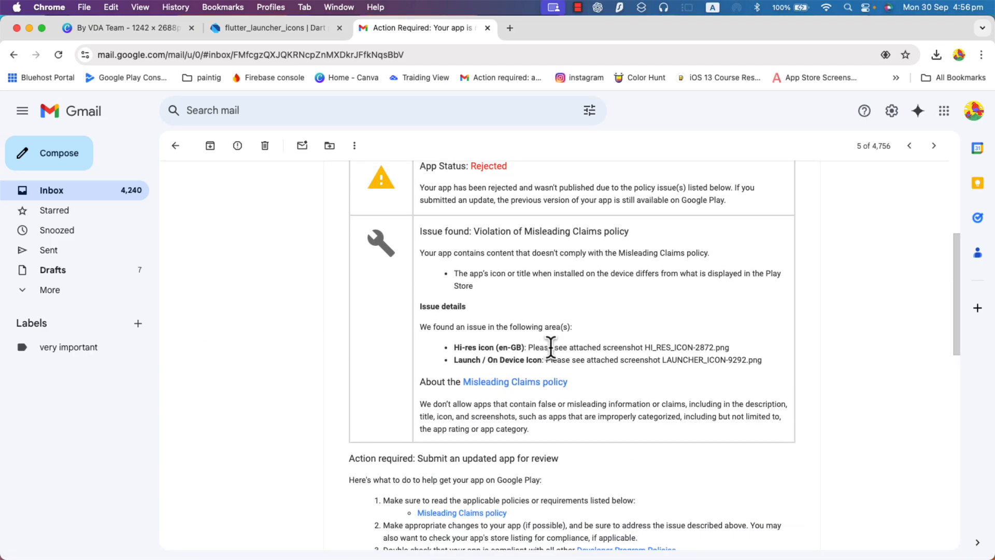
pyautogui.scroll(-3)
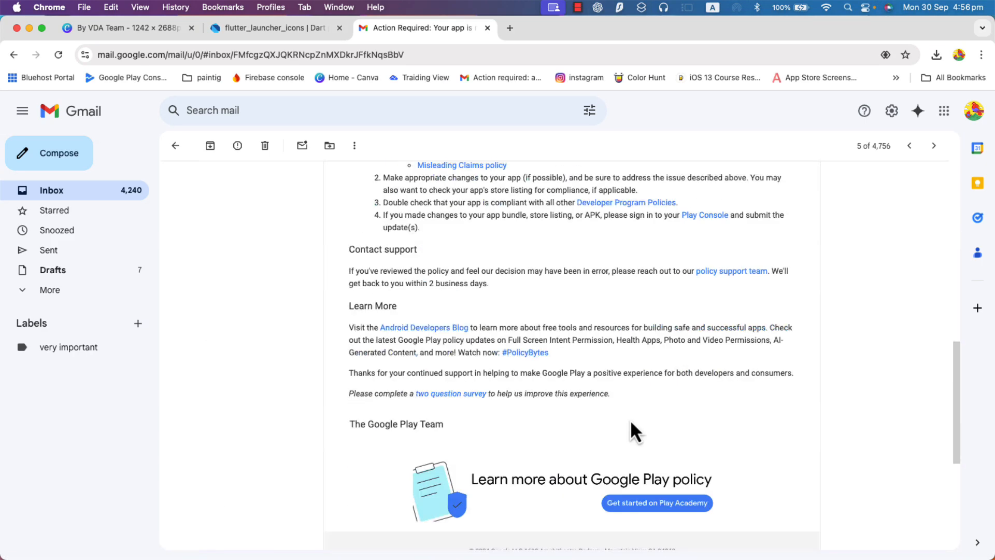
pyautogui.scroll(-3)
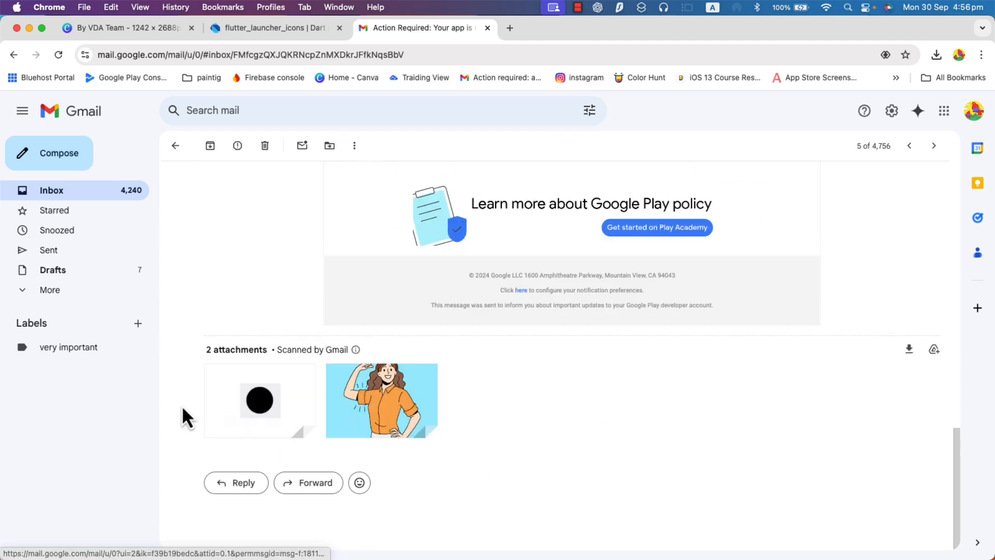
pyautogui.moveTo(154, 422)
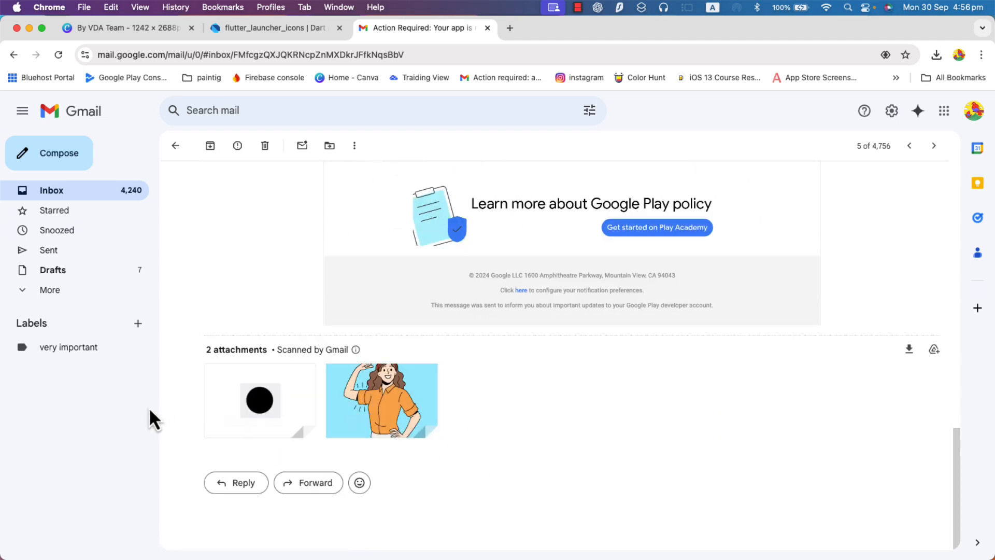
pyautogui.moveTo(259, 400)
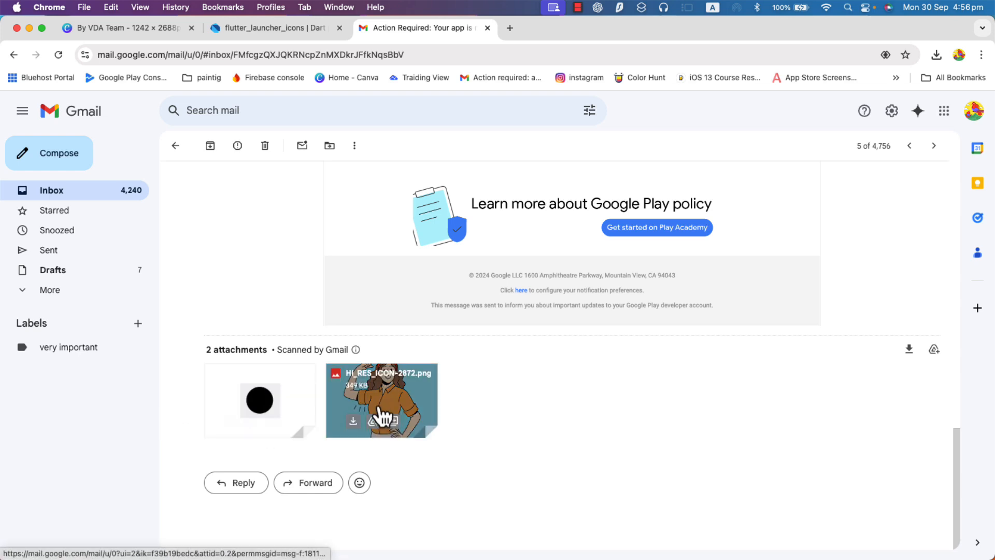
pyautogui.moveTo(601, 429)
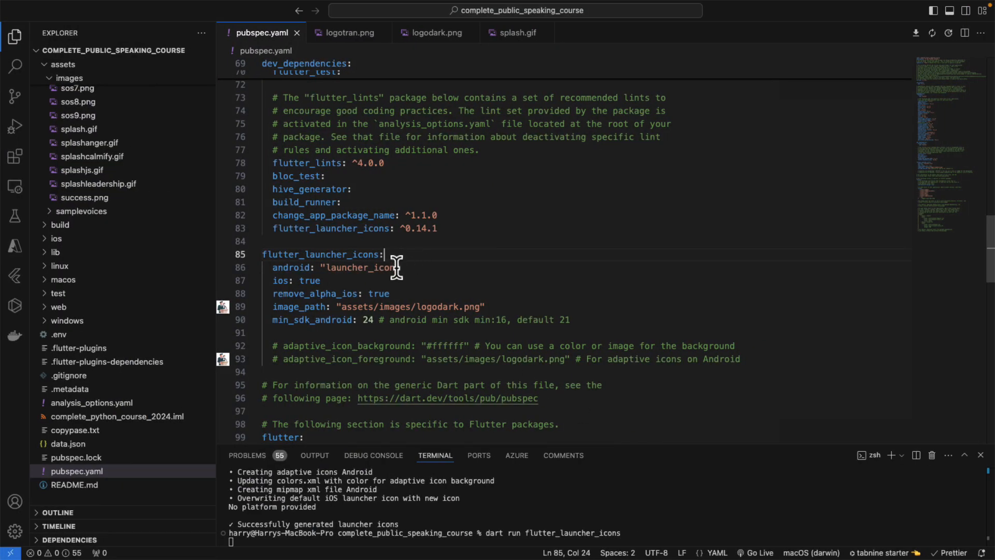
# Collapse the images folder in Explorer and begin editing the adaptive_icon_background line in pubspec.yaml
pyautogui.click(69, 160)
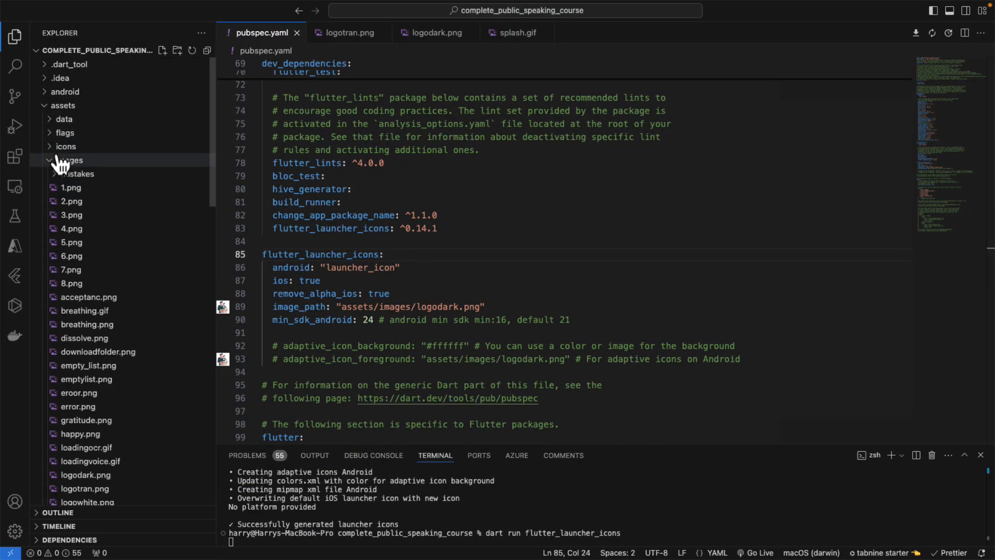
pyautogui.click(69, 160)
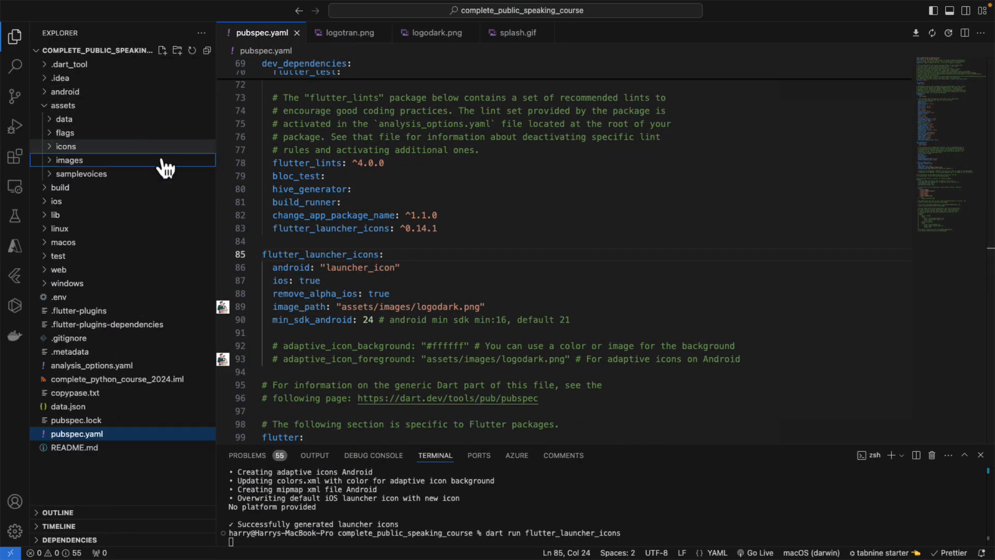
pyautogui.moveTo(520, 247)
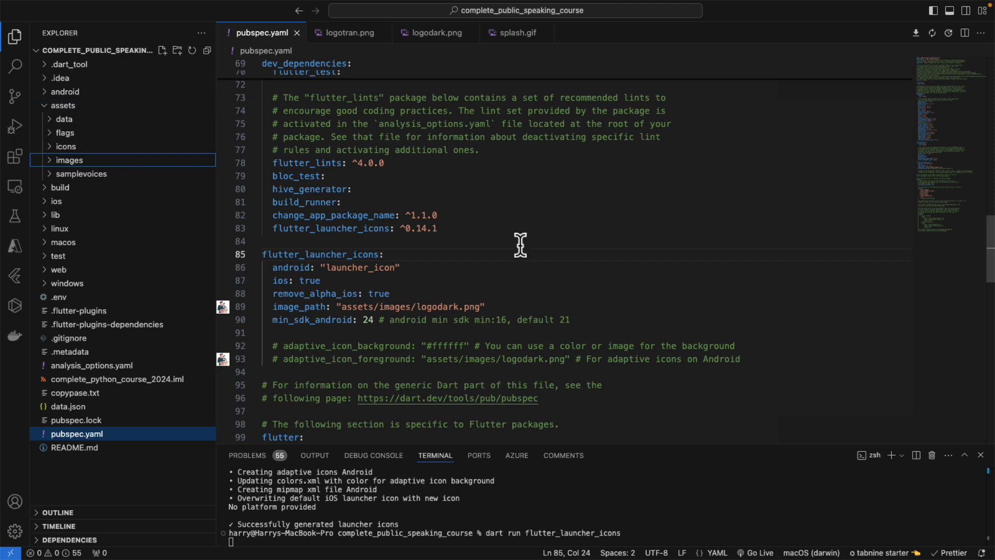
pyautogui.moveTo(564, 281)
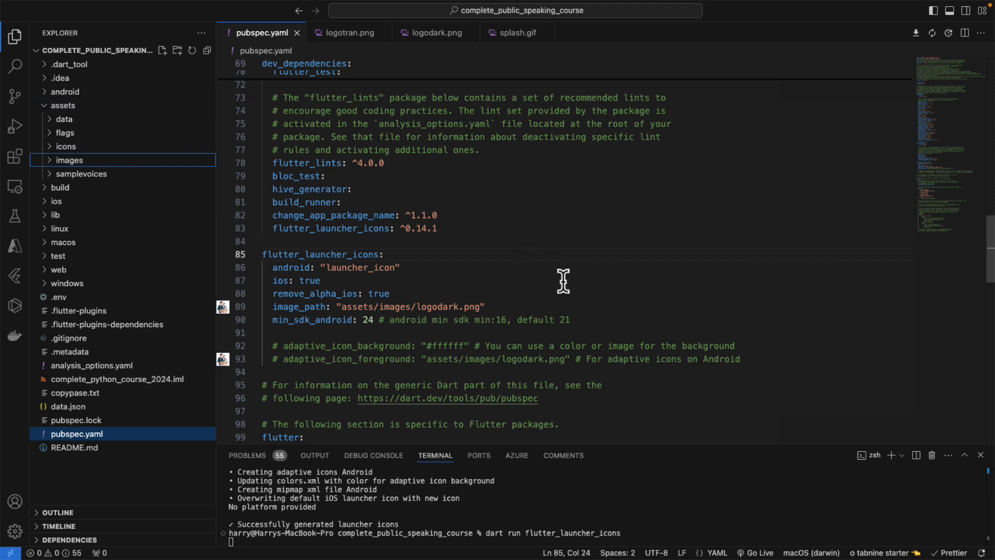
pyautogui.moveTo(546, 367)
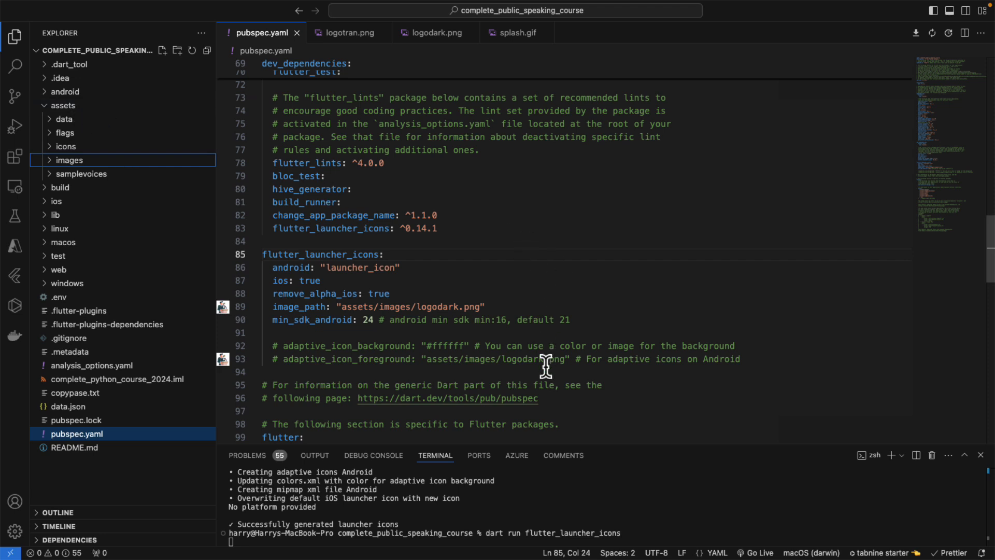
pyautogui.moveTo(584, 334)
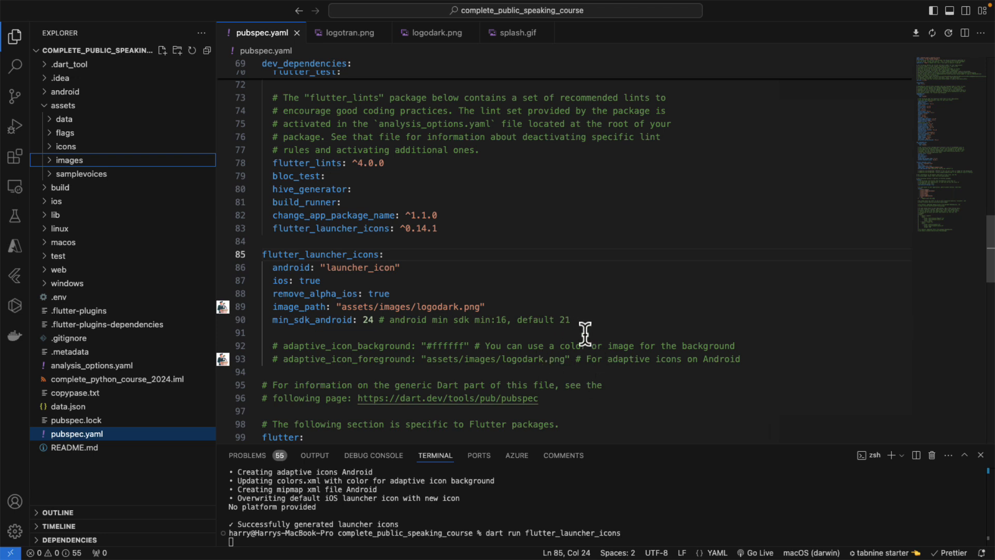
pyautogui.doubleClick(320, 254)
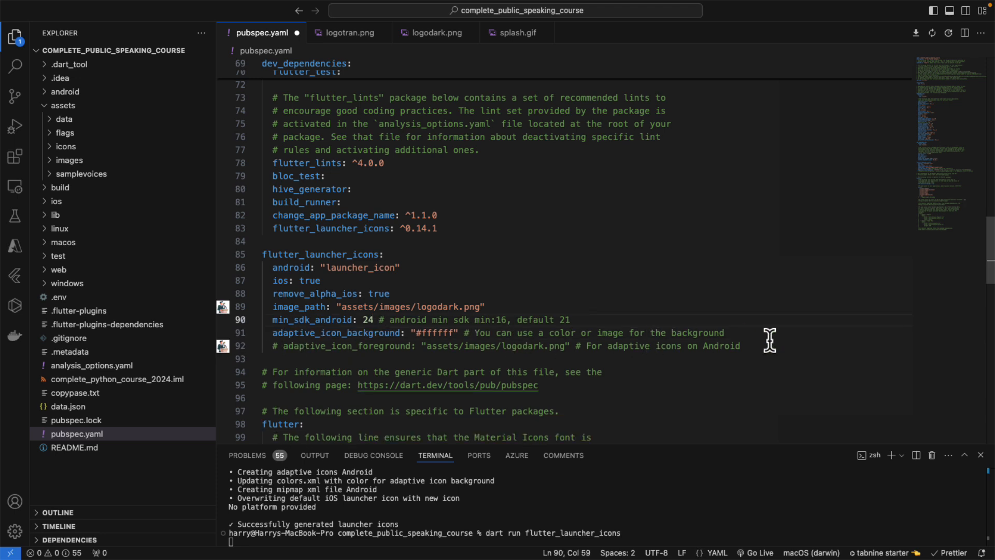
pyautogui.moveTo(815, 341)
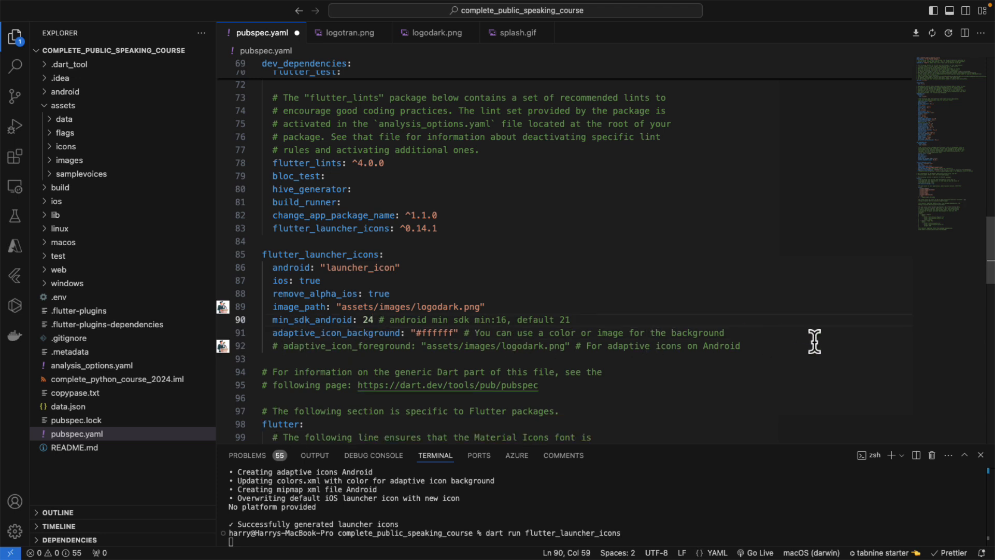
pyautogui.moveTo(282, 346)
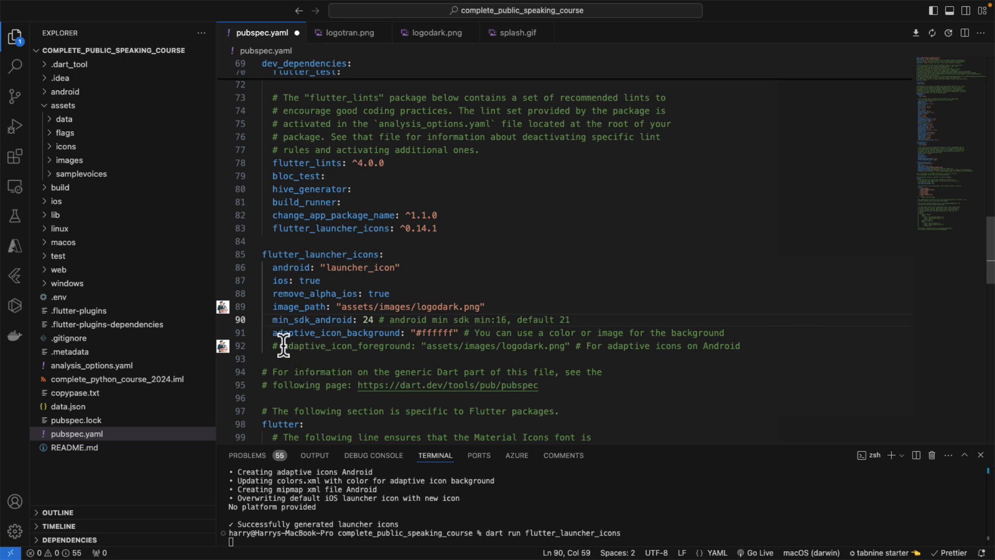
# Uncomment the adaptive_icon_foreground line pointing to logodark.png under flutter_launcher_icons
pyautogui.click(273, 346)
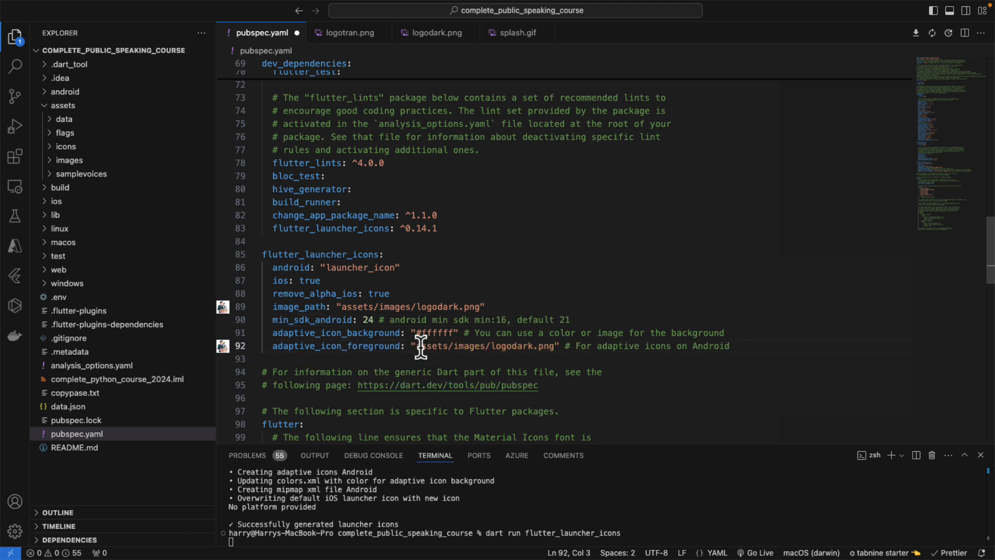
pyautogui.doubleClick(484, 347)
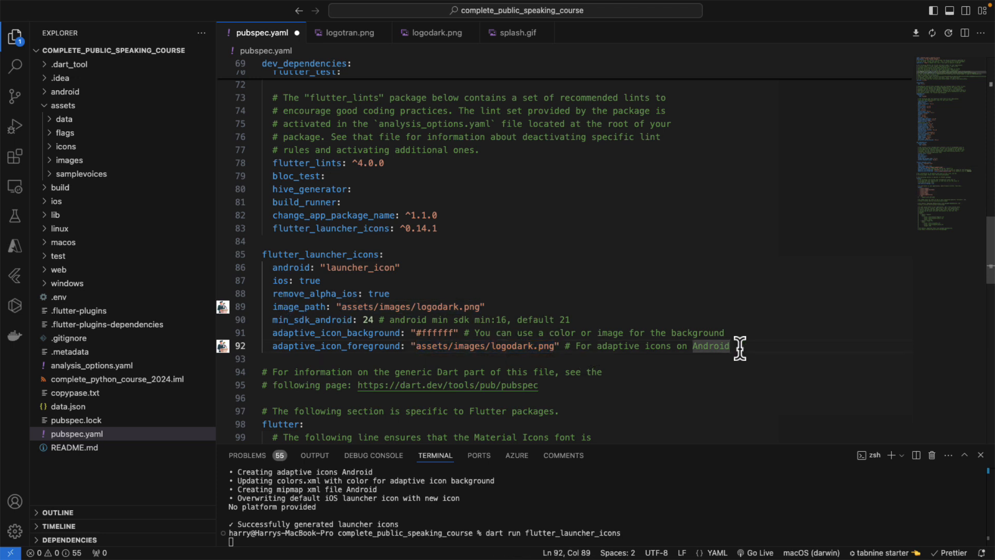
pyautogui.scroll(-3)
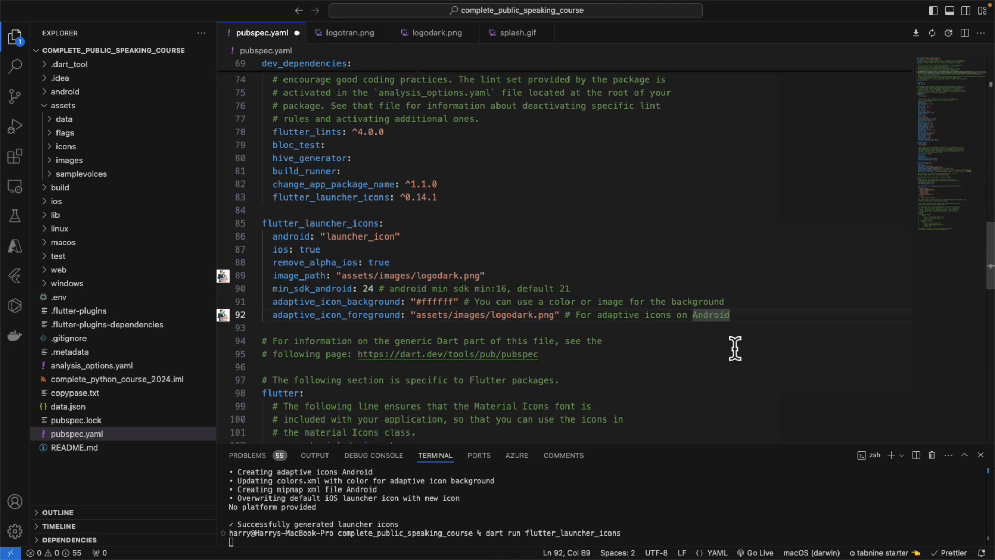
pyautogui.moveTo(374, 287)
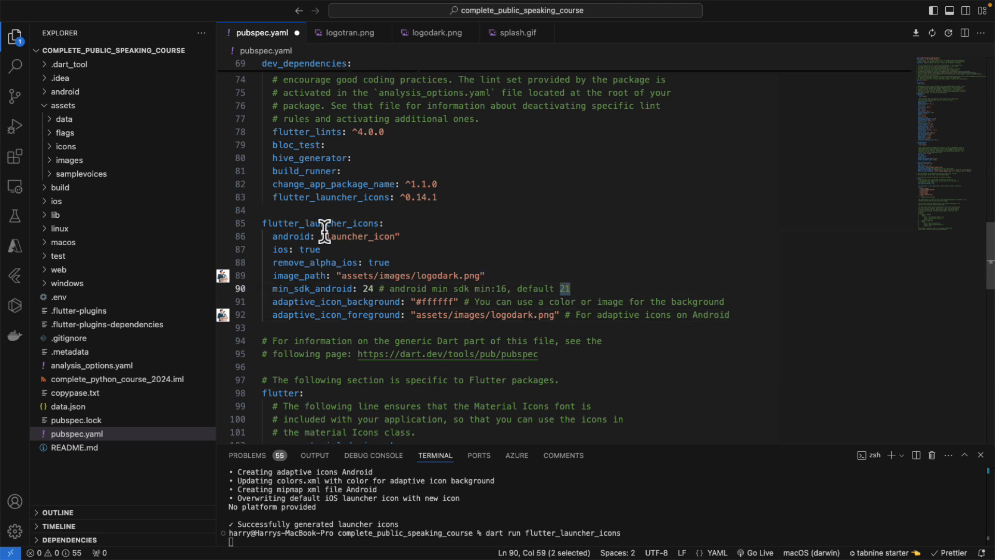
# Check minSdk is 24 in android/app/build.gradle defaultConfig, then return to pubspec.yaml
pyautogui.click(65, 91)
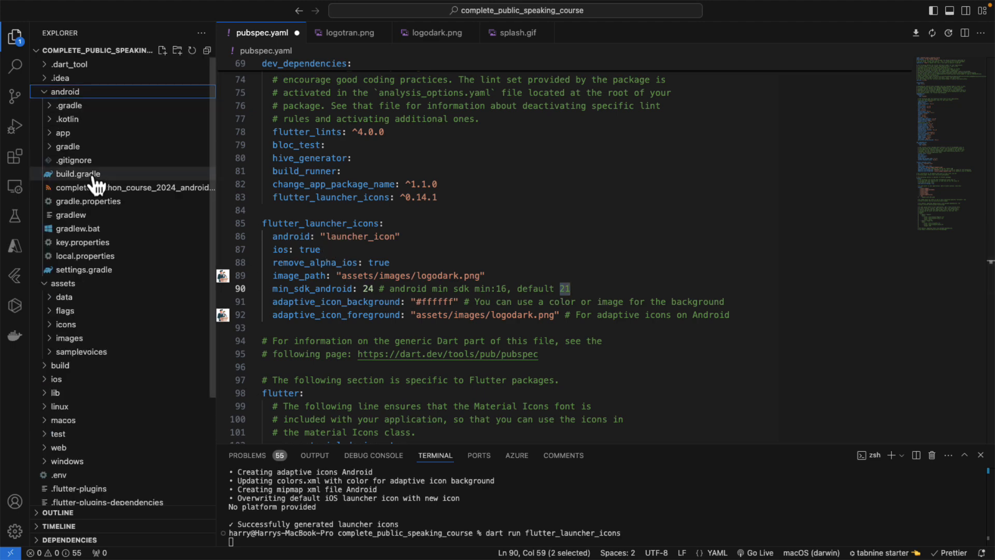
pyautogui.click(83, 160)
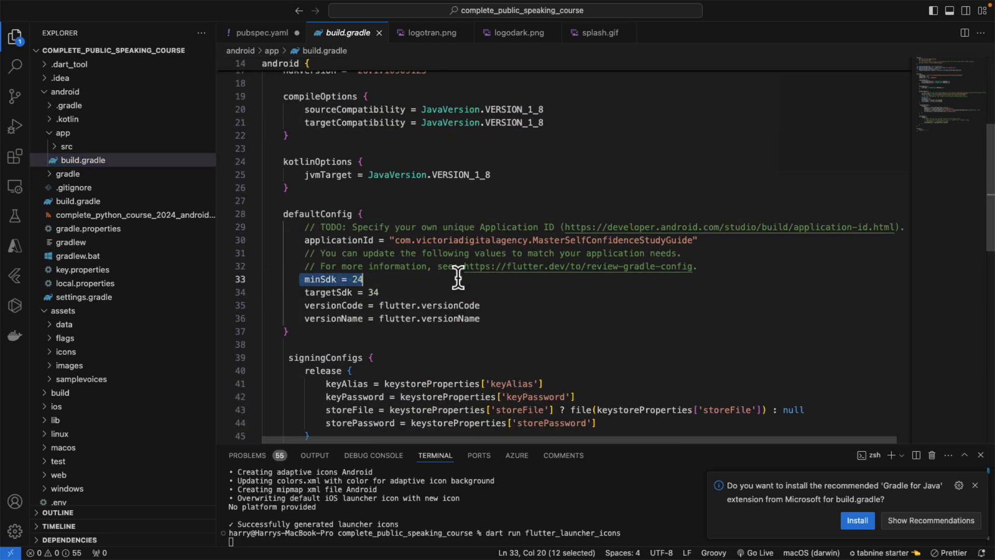
pyautogui.moveTo(361, 279)
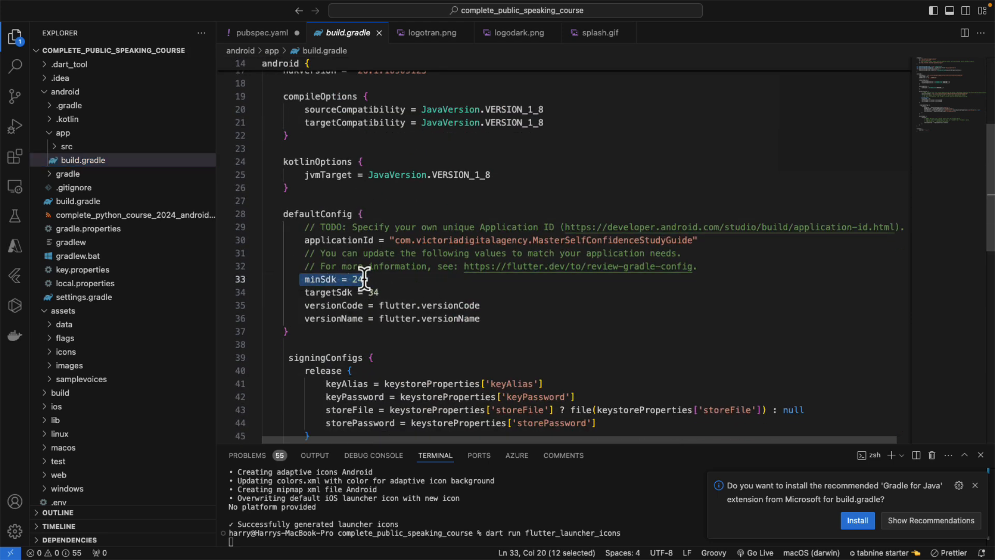
pyautogui.scroll(-3)
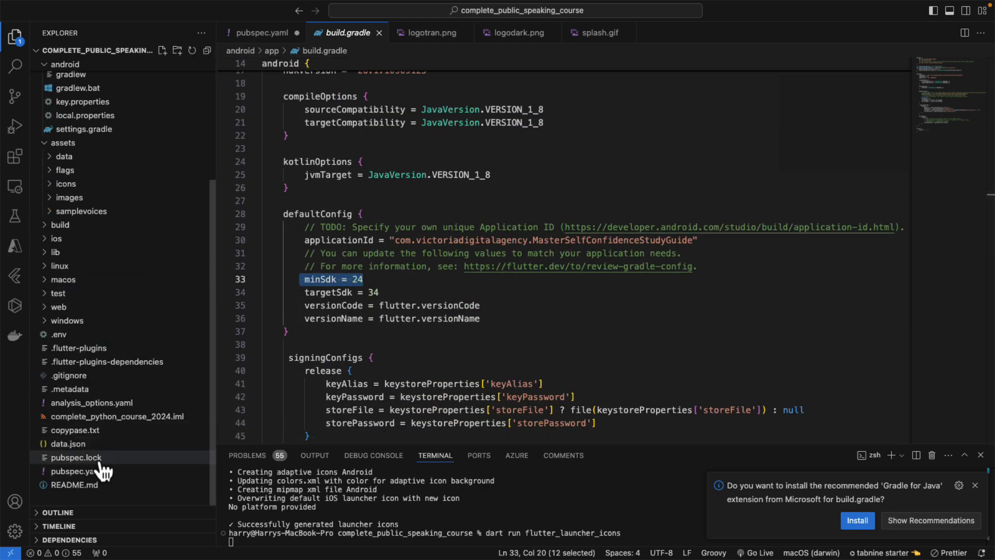
pyautogui.click(75, 470)
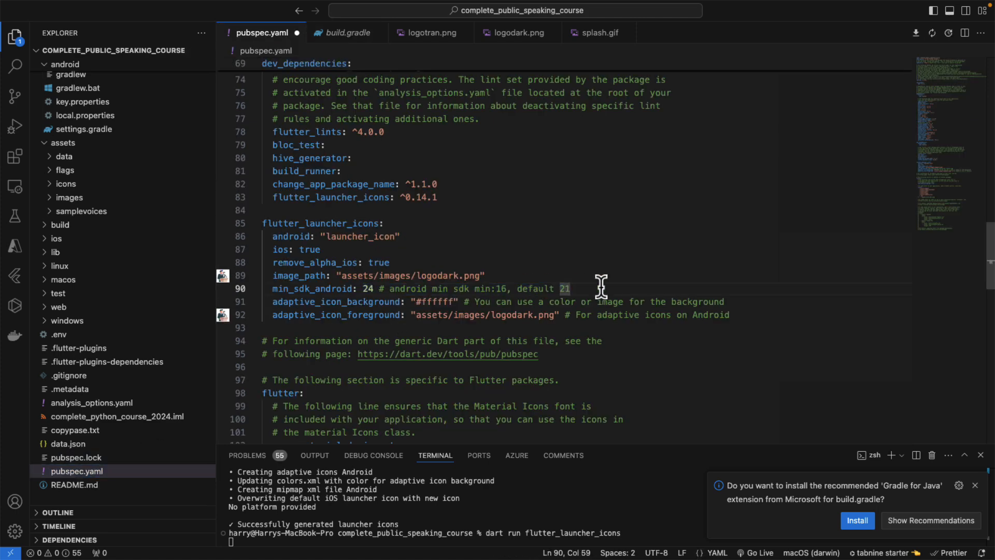
pyautogui.doubleClick(709, 315)
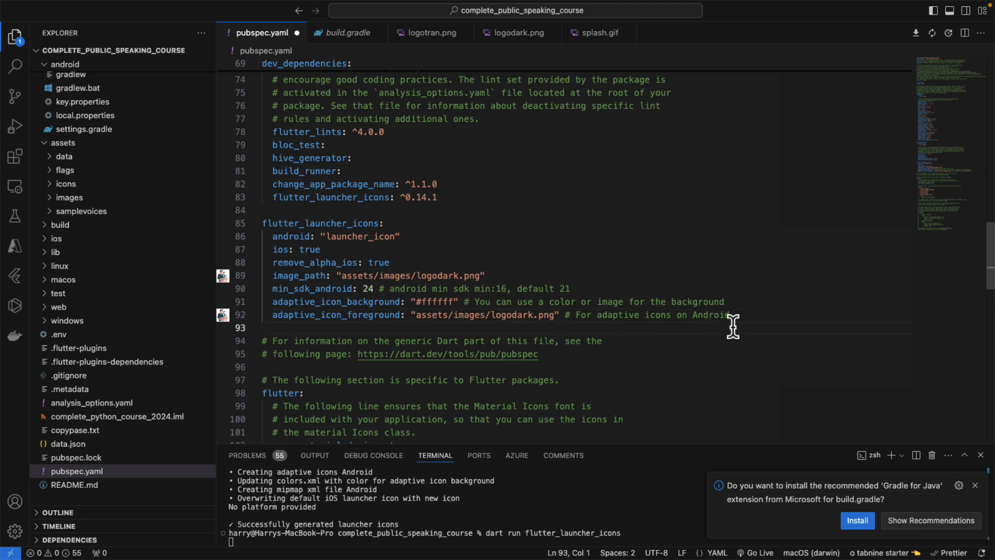
pyautogui.moveTo(320, 327)
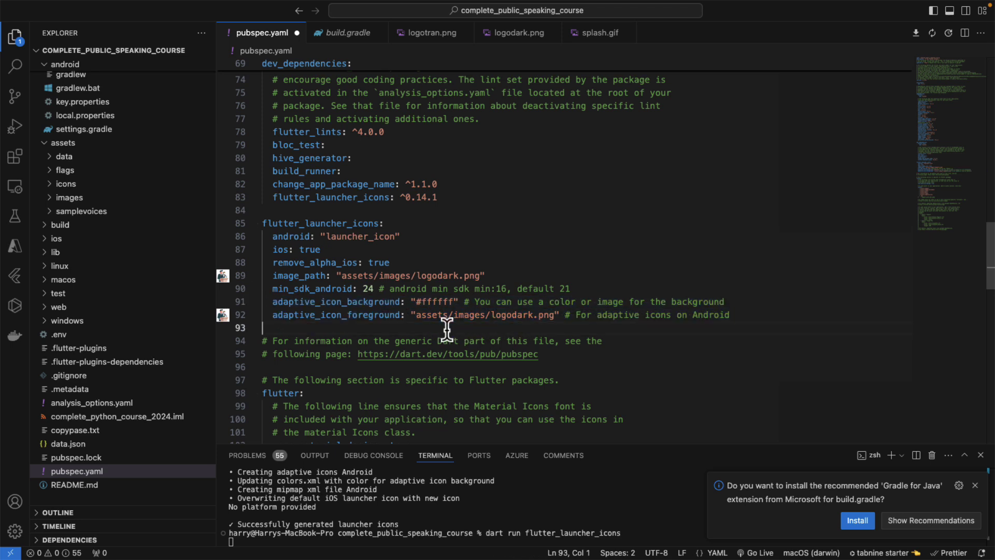
pyautogui.moveTo(550, 483)
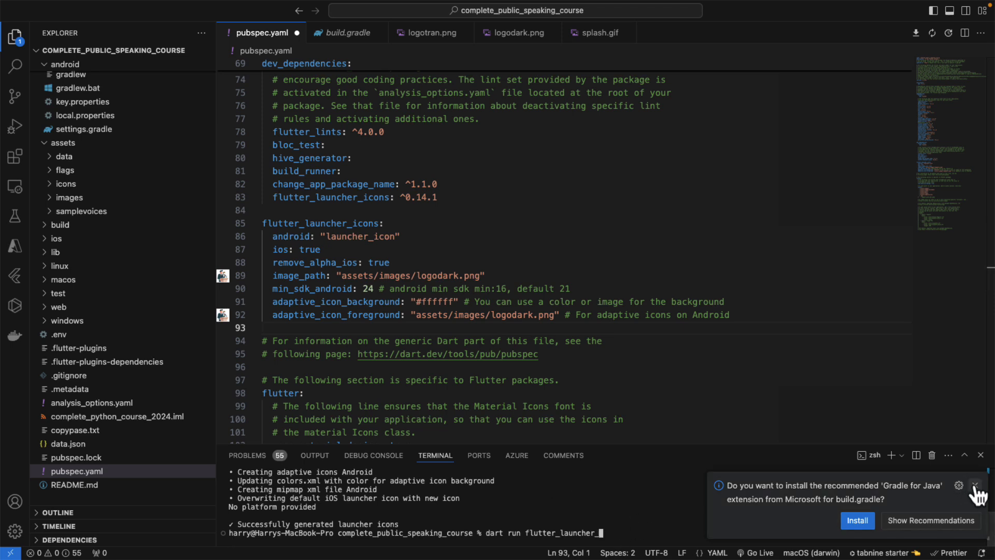
# Dismiss the Gradle extension recommendation and run 'flutter clean && flutter pub get' in the terminal
pyautogui.click(977, 485)
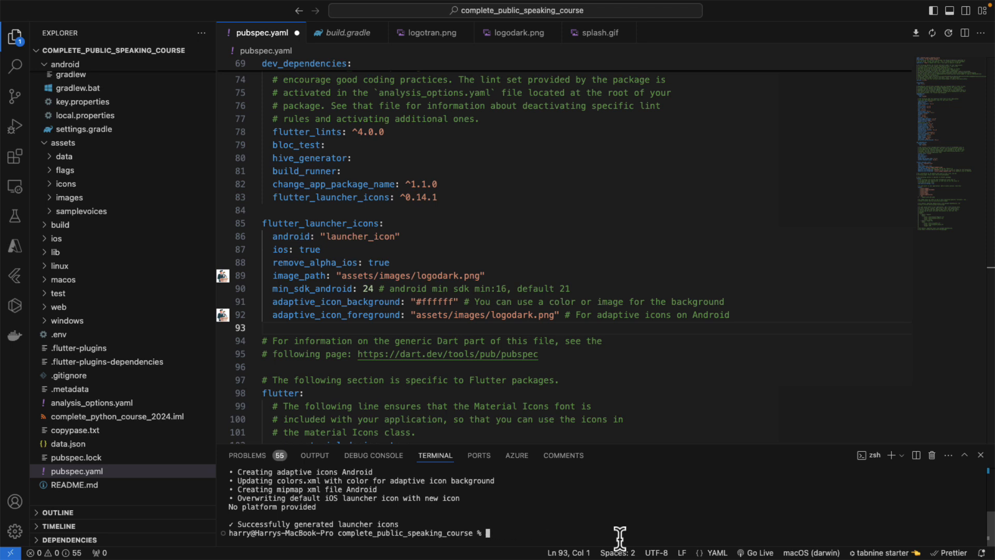
pyautogui.write('flutter clean')
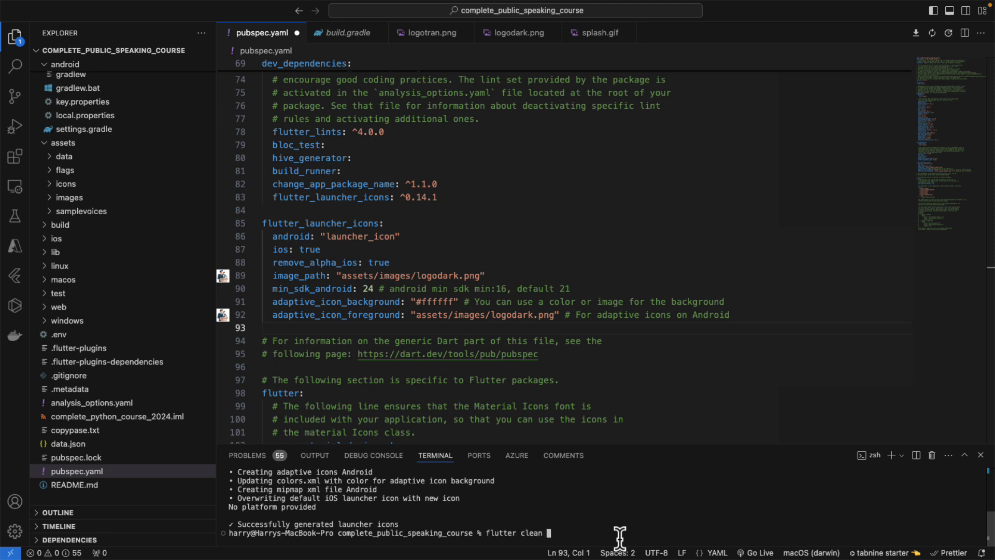
pyautogui.write('&& flutter')
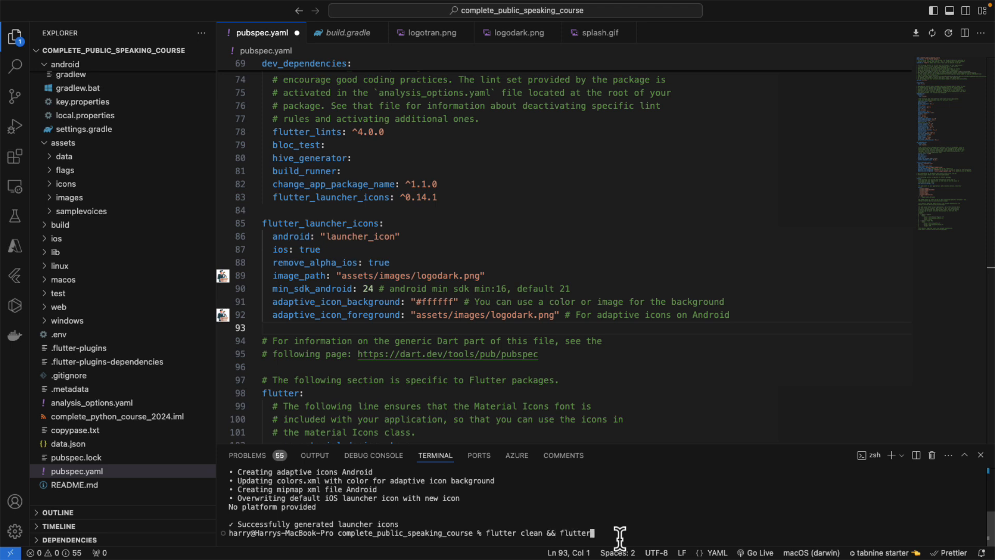
pyautogui.write('pu')
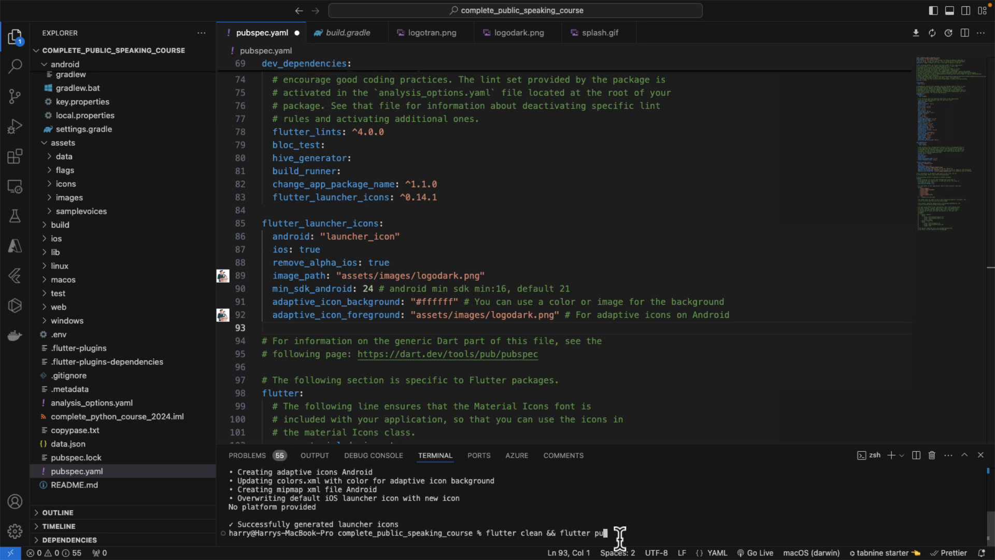
pyautogui.press('Return')
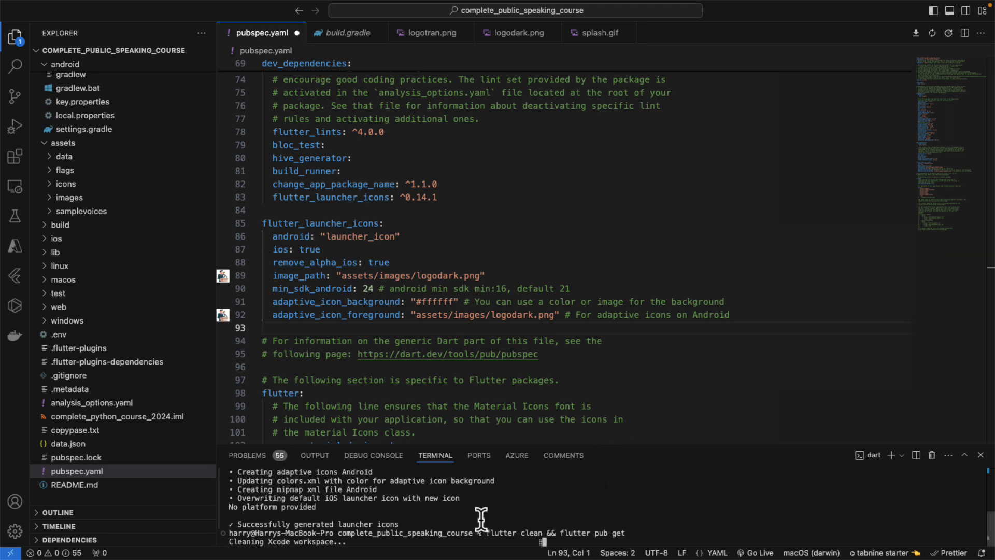
pyautogui.moveTo(574, 518)
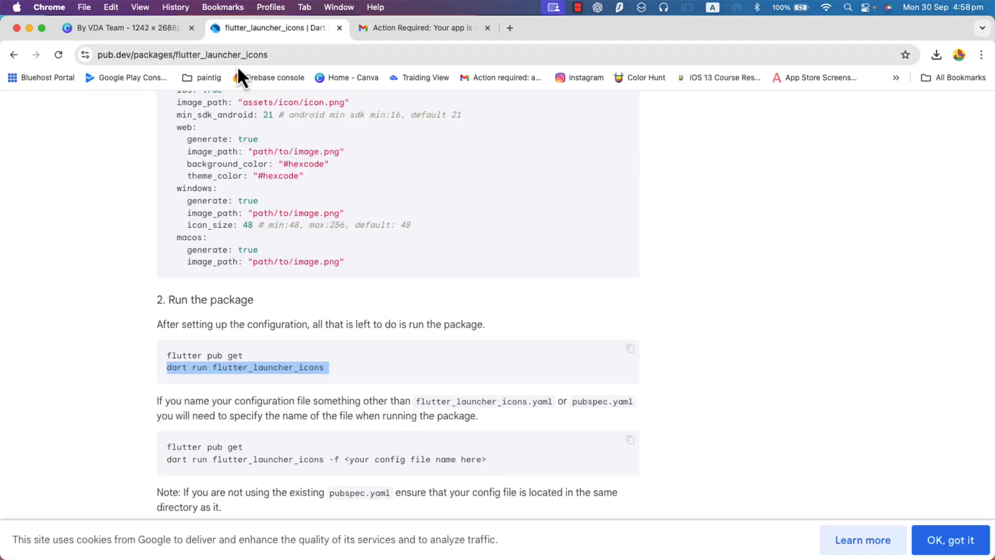
pyautogui.scroll(3)
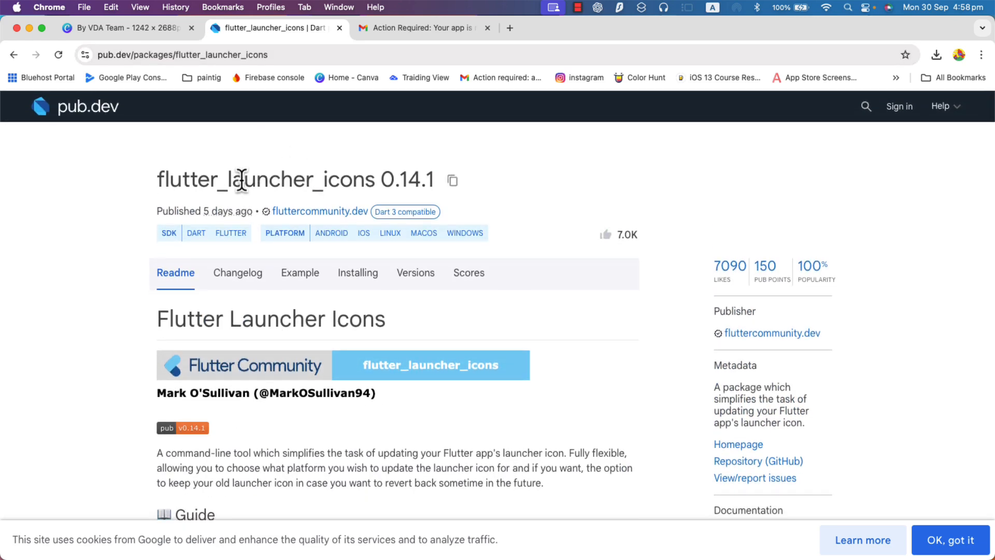
pyautogui.doubleClick(406, 179)
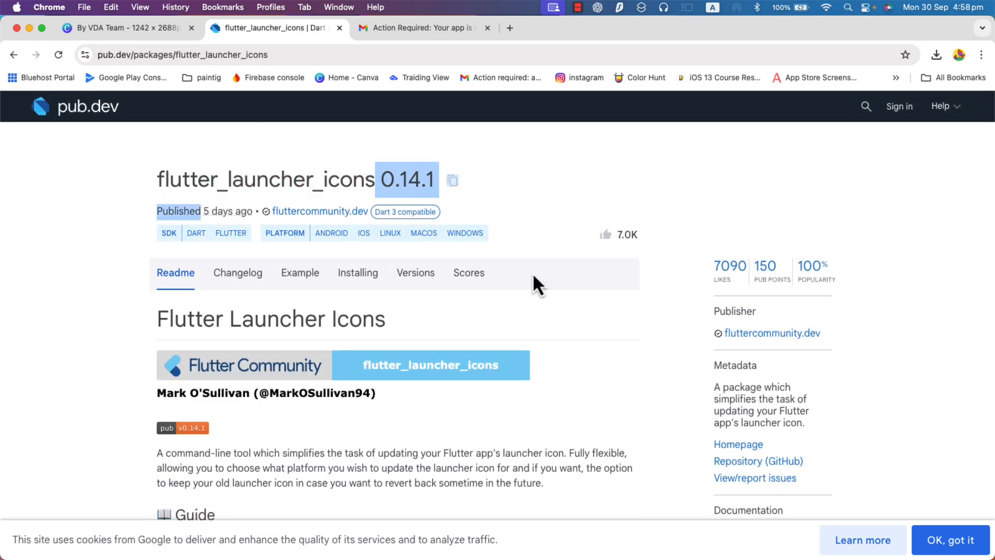
pyautogui.scroll(-3)
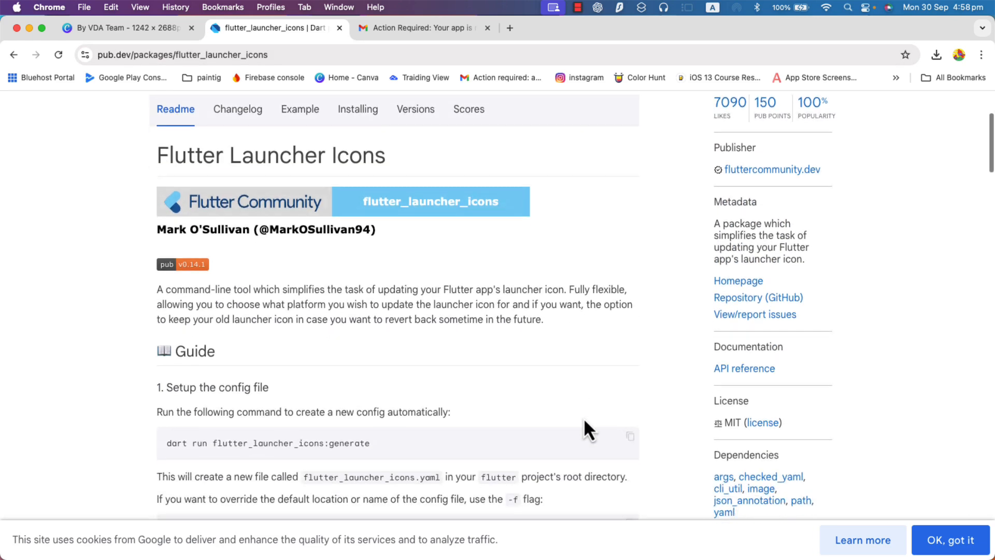
pyautogui.scroll(-3)
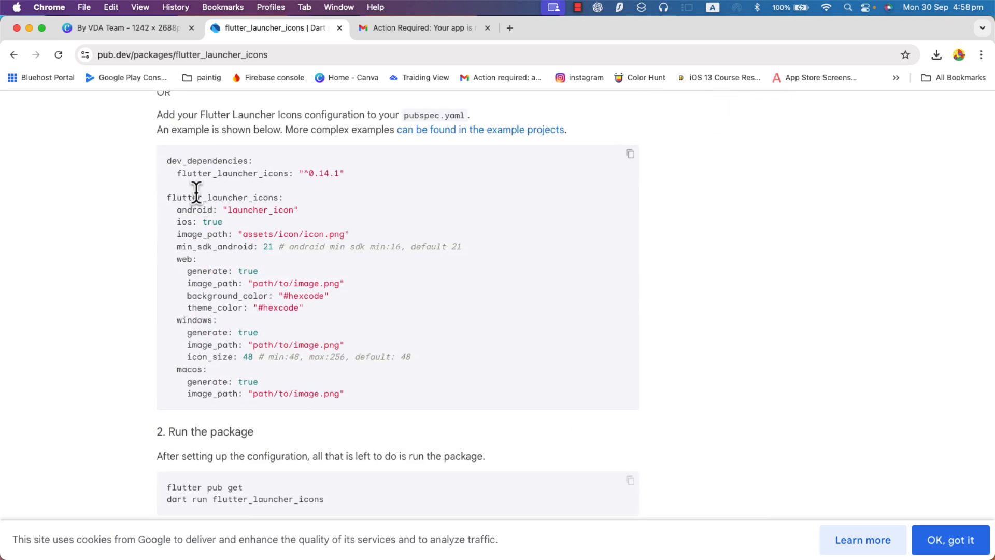
pyautogui.scroll(-3)
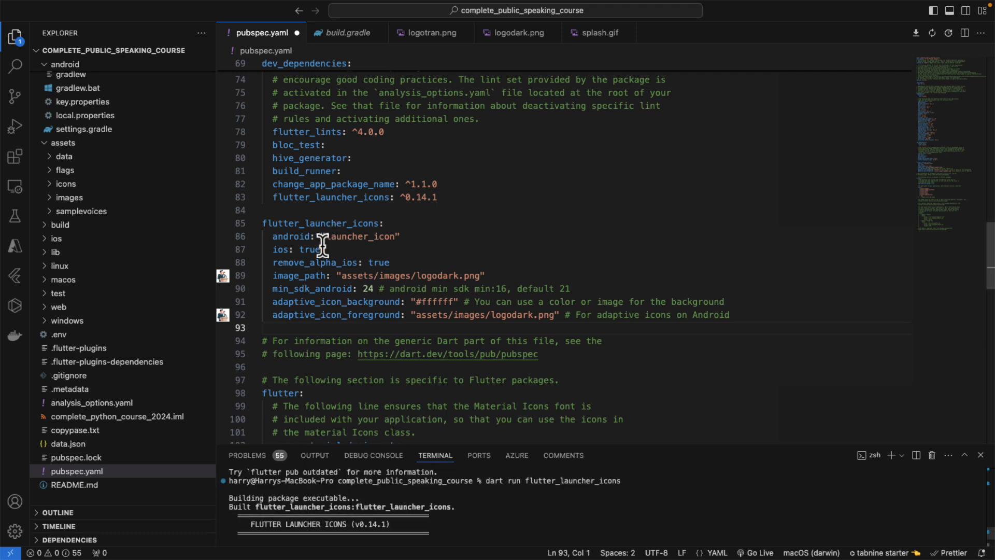
# Run 'dart run flutter_launcher_icons', then review the Stack Overflow question about icons not changing on Android
pyautogui.click(282, 249)
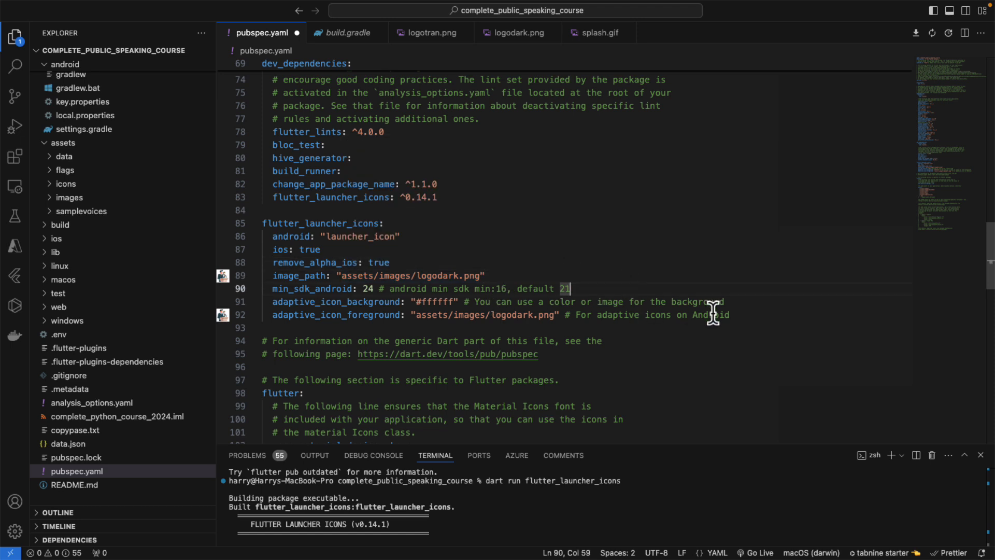
pyautogui.click(383, 223)
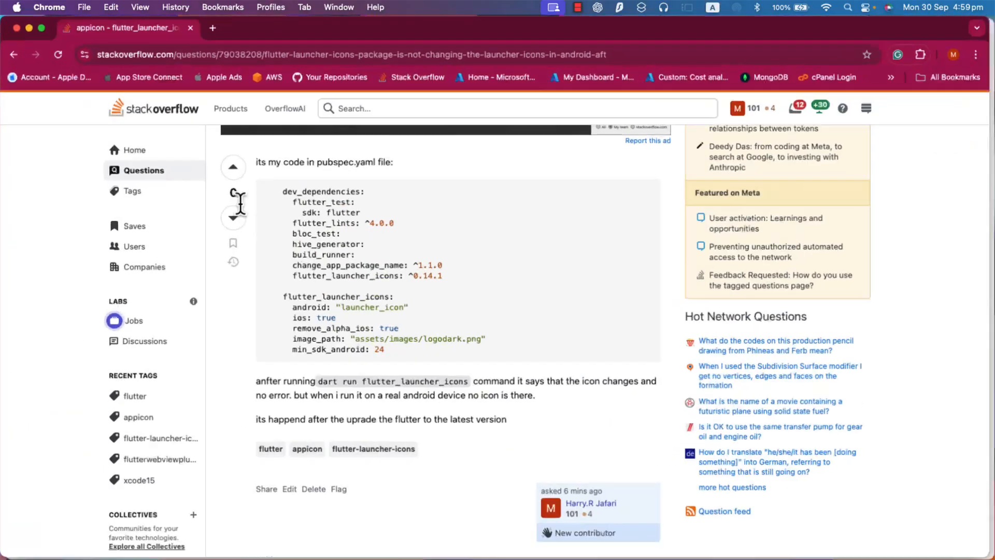
pyautogui.scroll(-3)
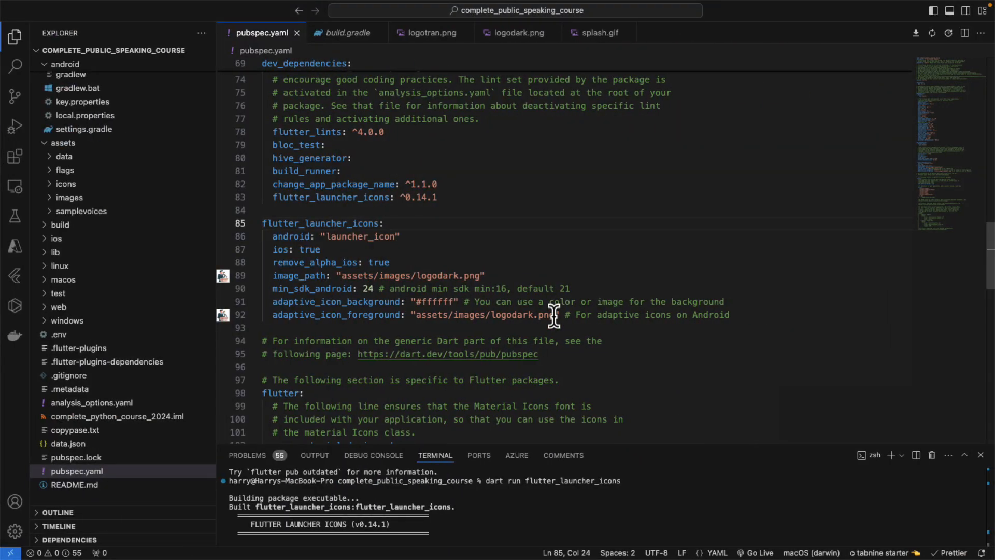
pyautogui.moveTo(609, 367)
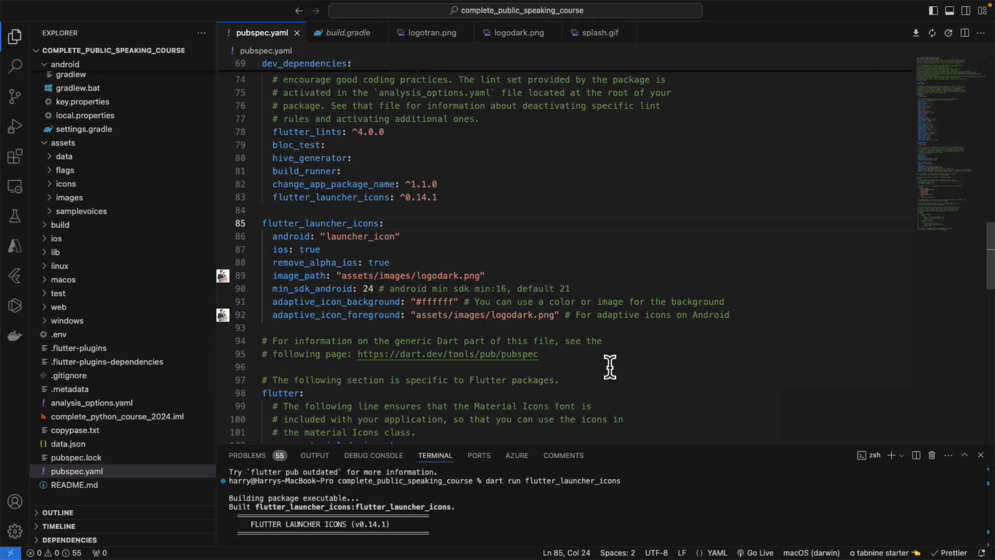
pyautogui.moveTo(508, 356)
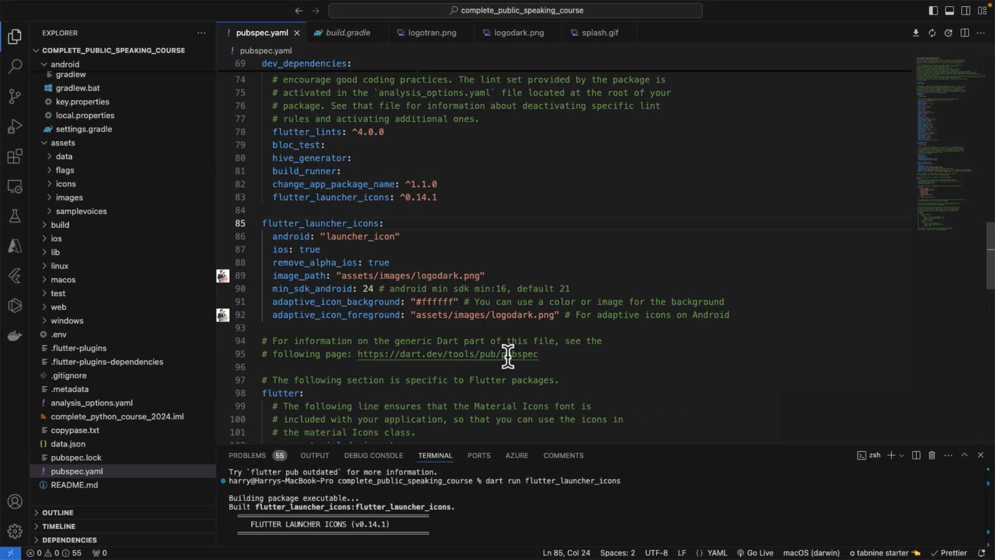